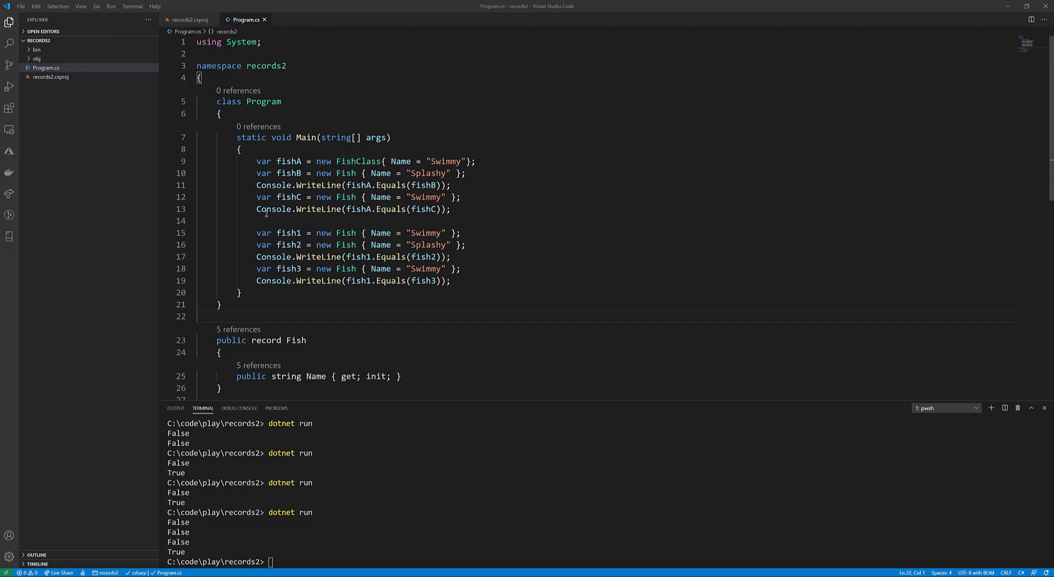
Open records2.csproj, run dotnet --list-sdks, and highlight the net5.0 and LangVersion settings
click(191, 20)
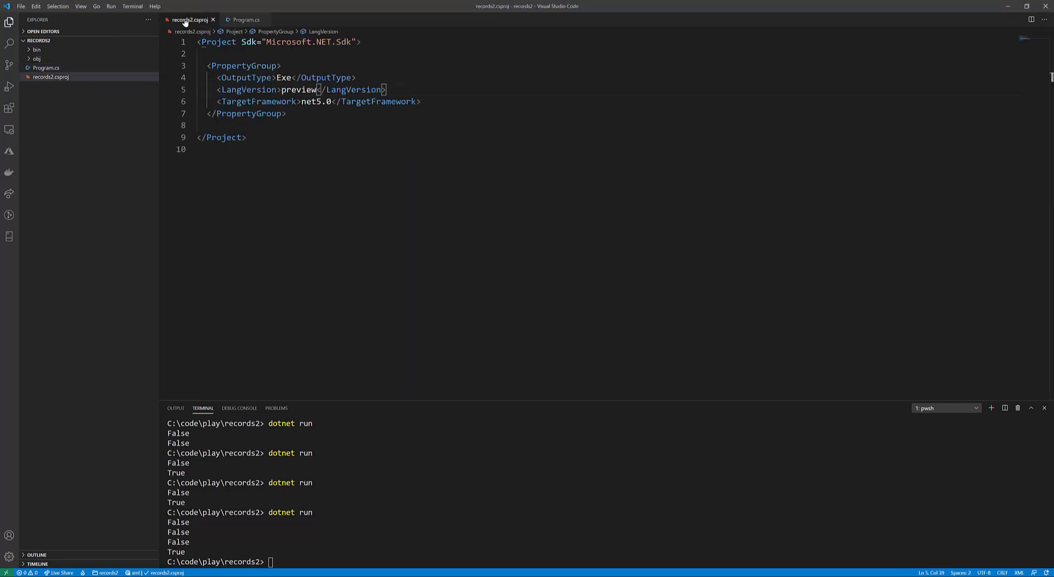
mouse_move(415, 490)
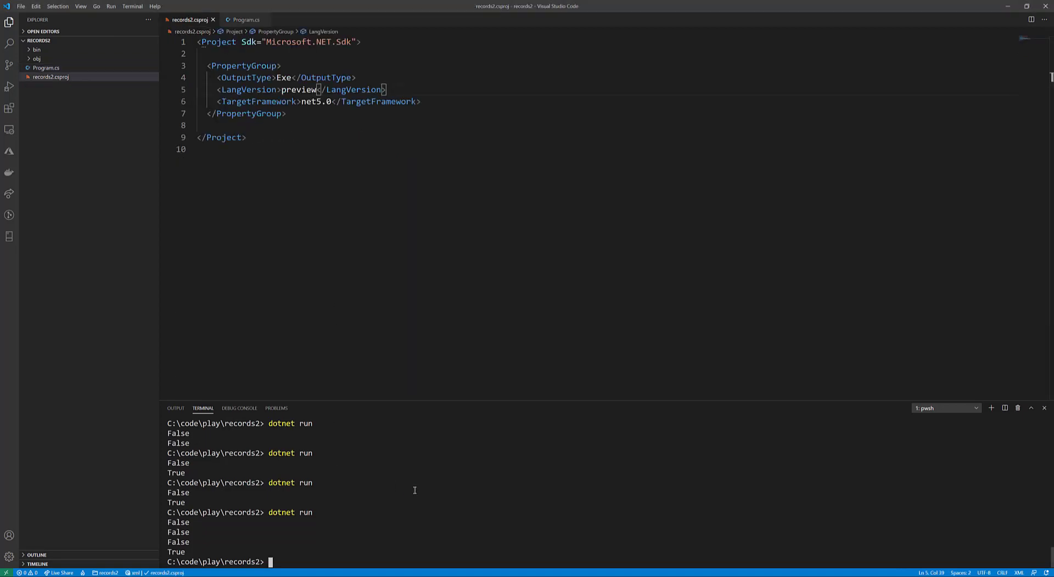
text(dotnet run)
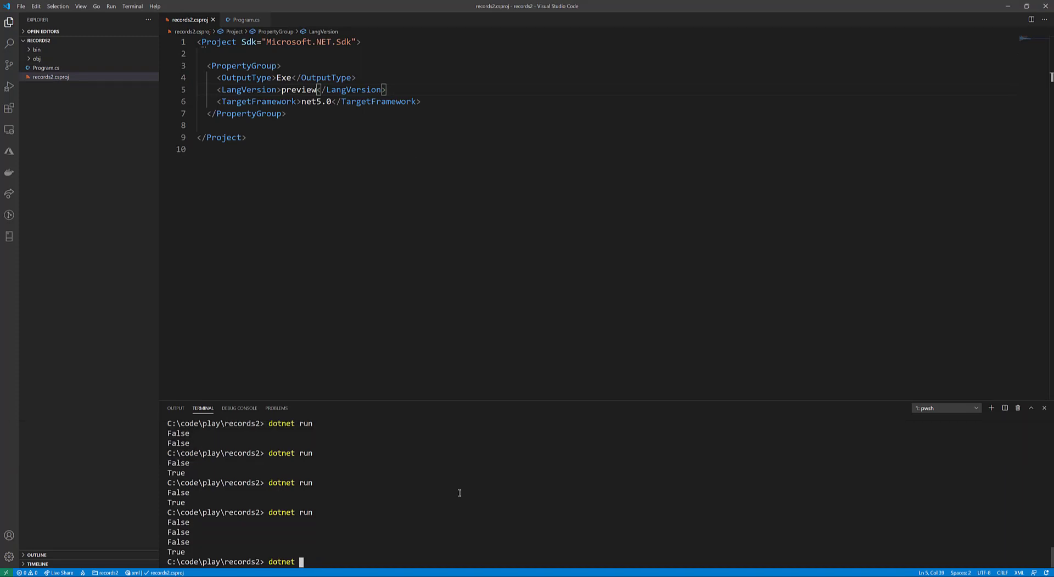
text(--list-sdks)
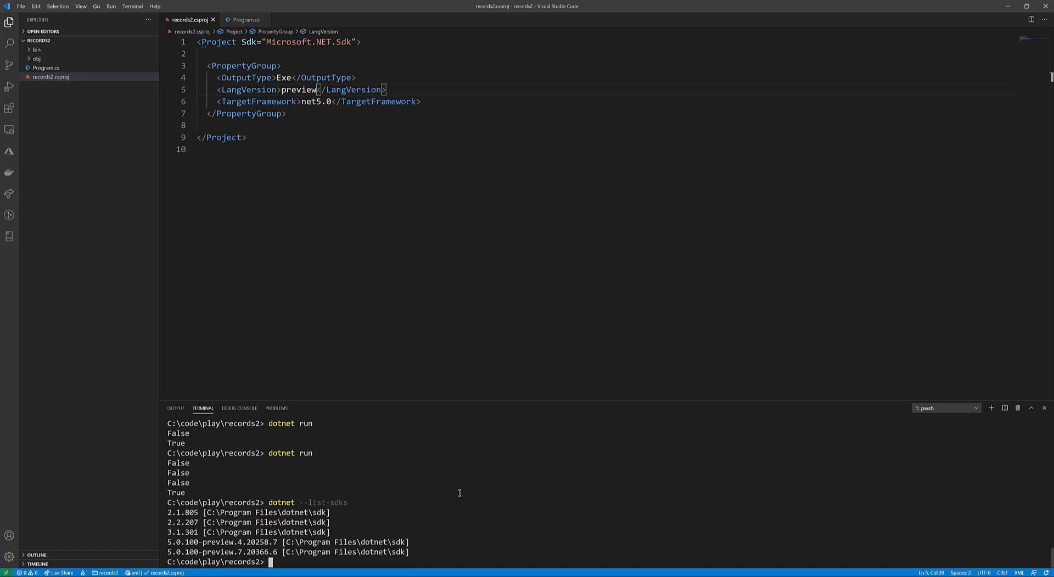
mouse_move(437, 197)
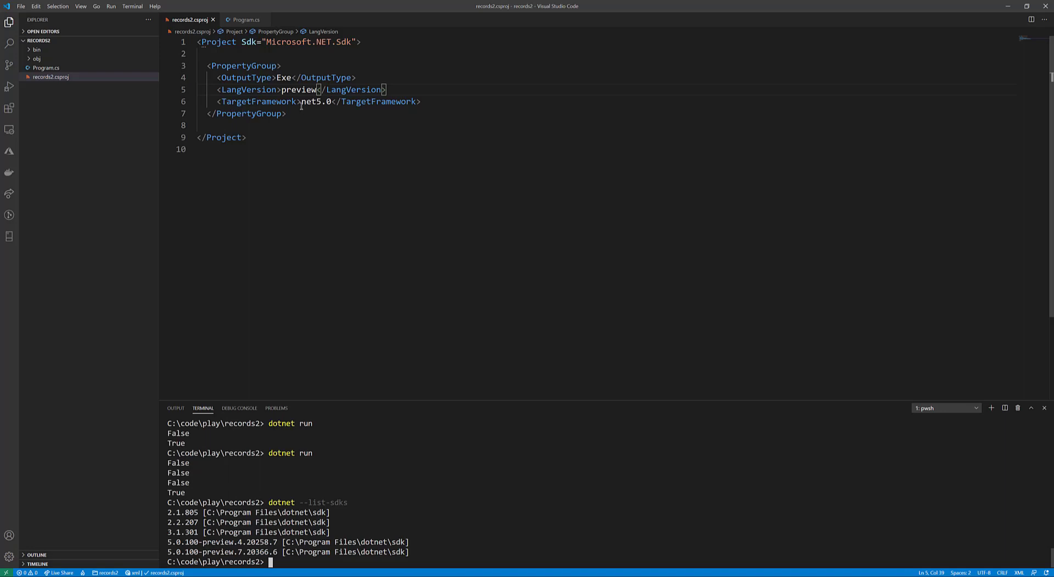
double_click(315, 101)
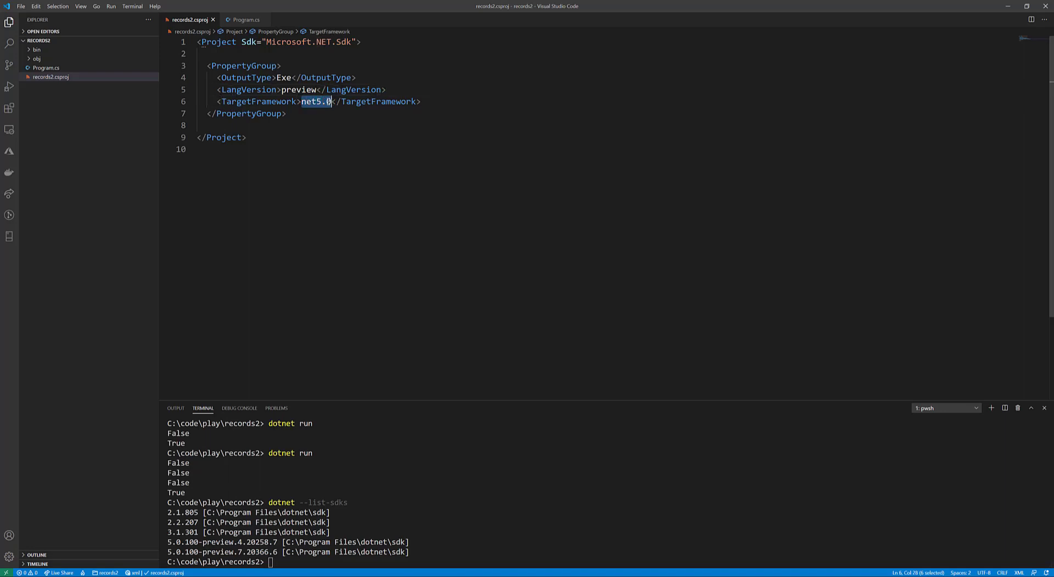
double_click(299, 90)
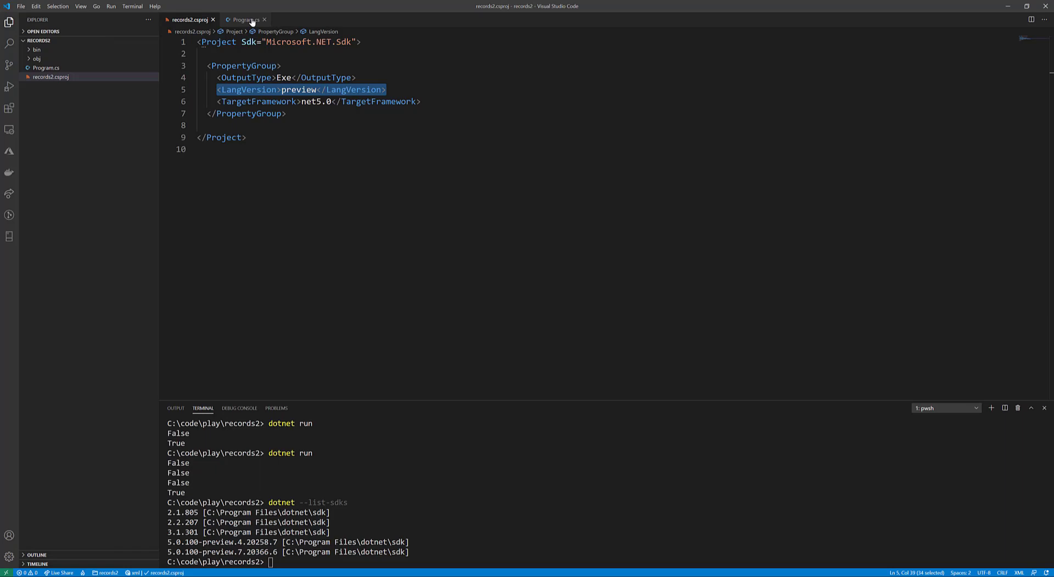
In Program.cs, point out the Fish record's init accessor and record keyword, typing 'data class'
click(244, 20)
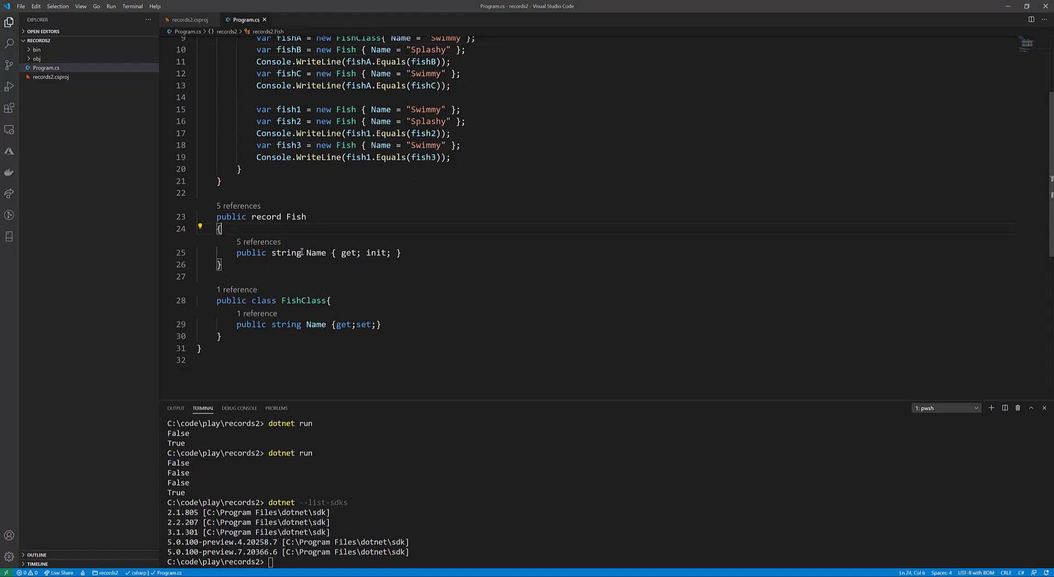
mouse_move(315, 252)
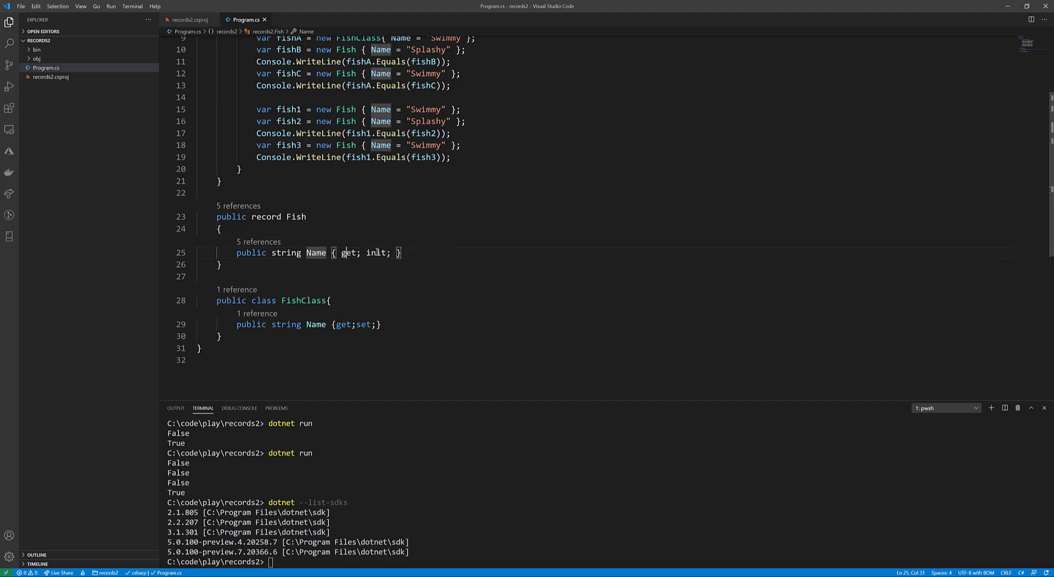
click(254, 216)
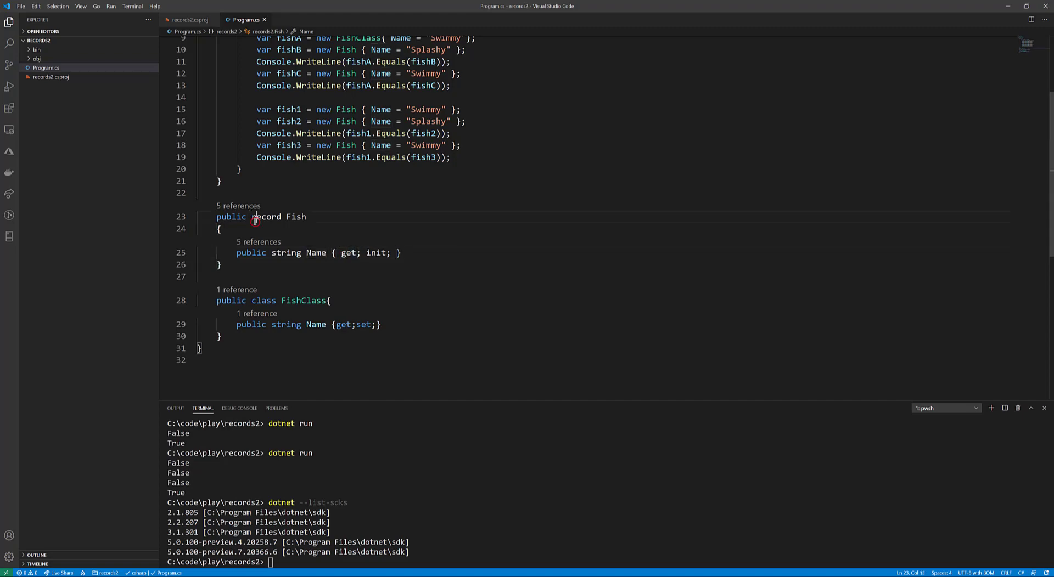
double_click(267, 216)
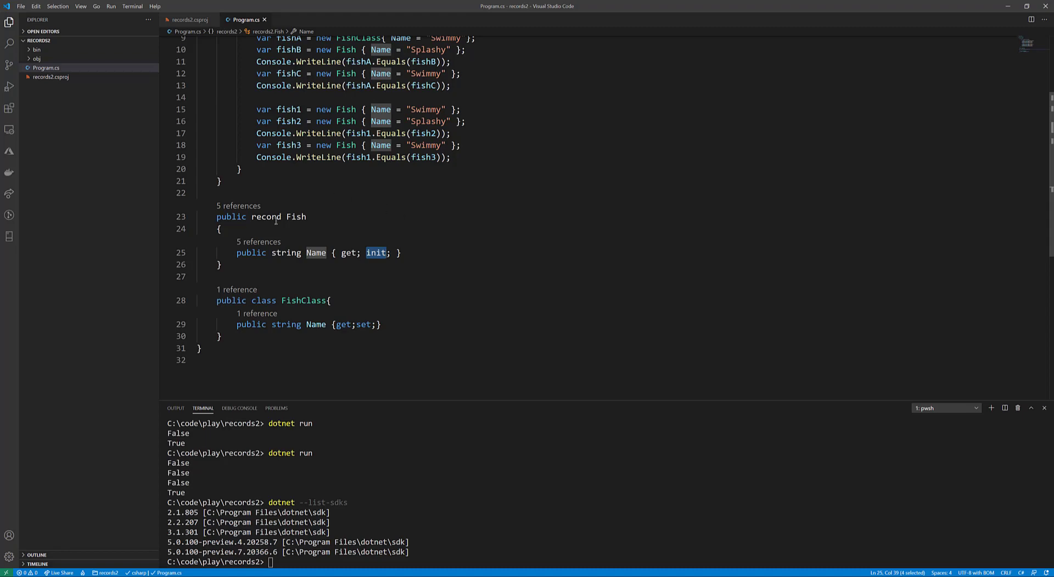
double_click(267, 216)
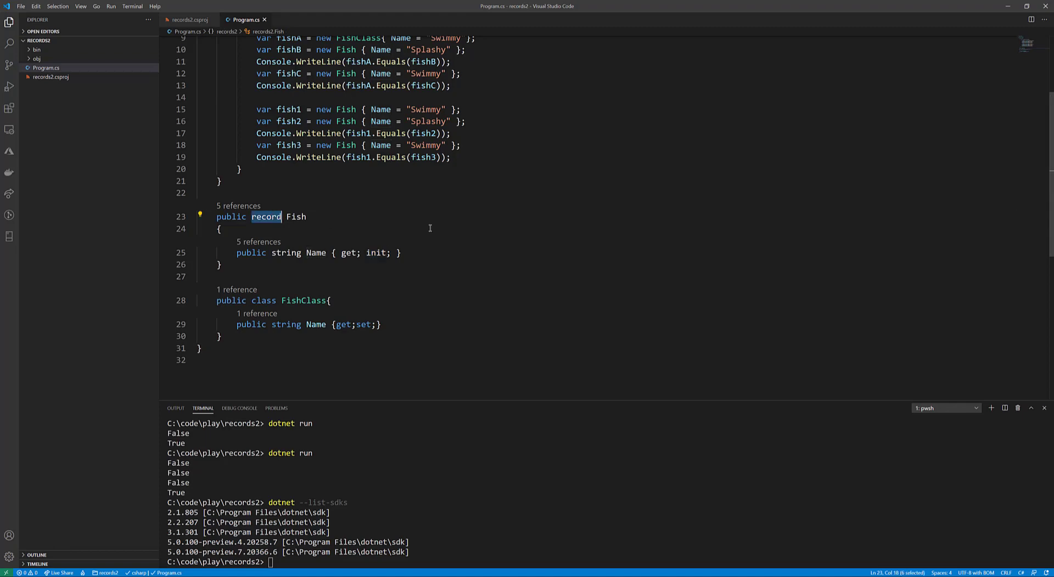
text(data)
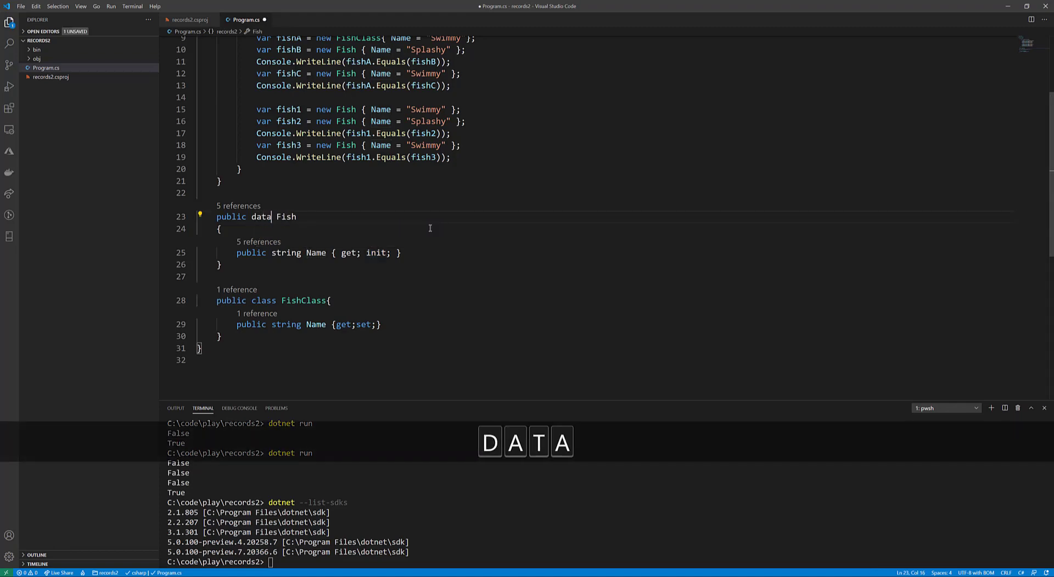
text(class)
text(recor)
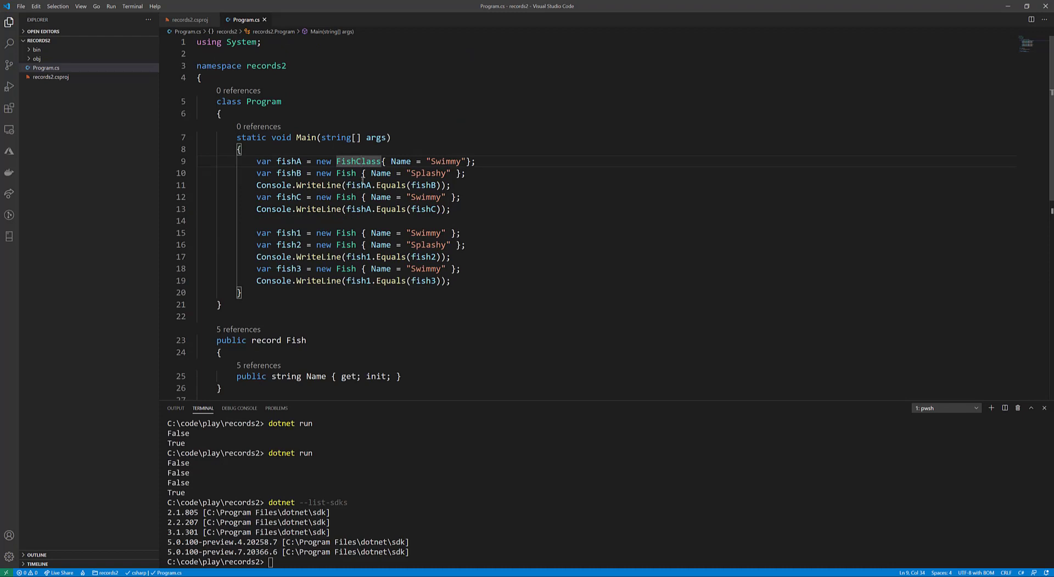
Make fishB and fishC FishClass instances, rerun, and check the False, False, False, True output
double_click(357, 161)
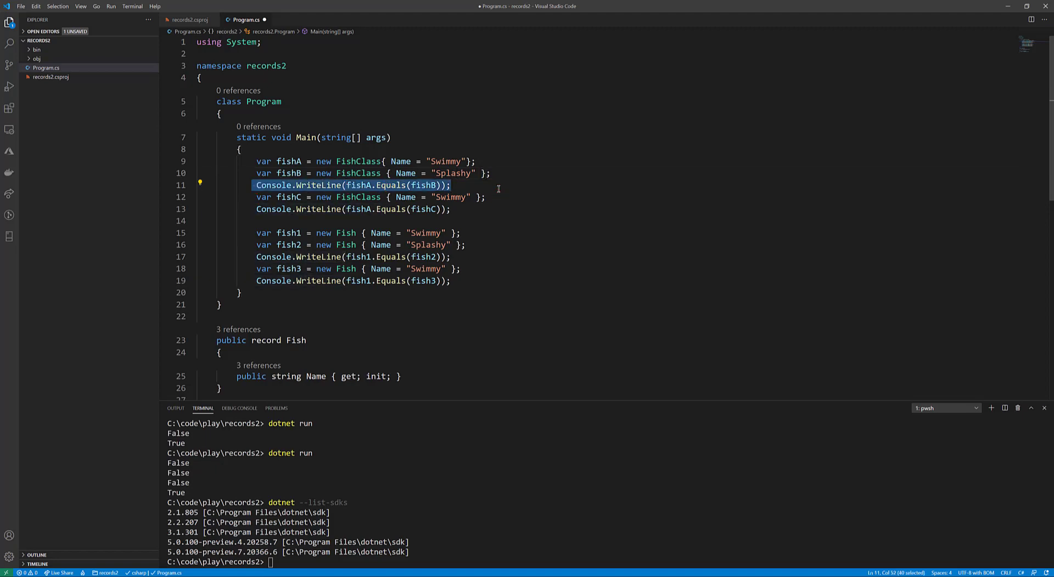
mouse_move(350, 173)
text(dotnet run)
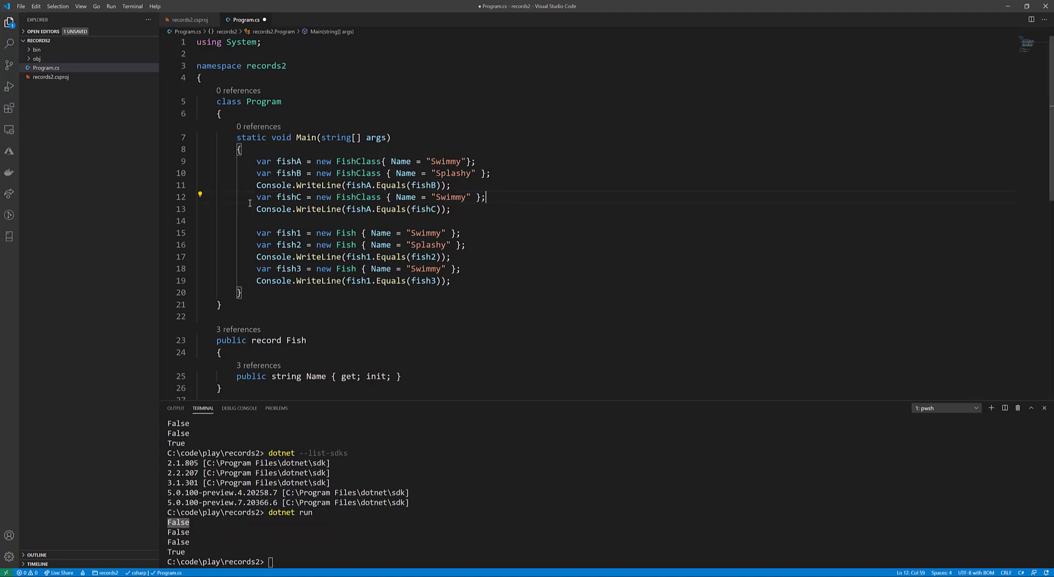
drag(257, 197, 452, 209)
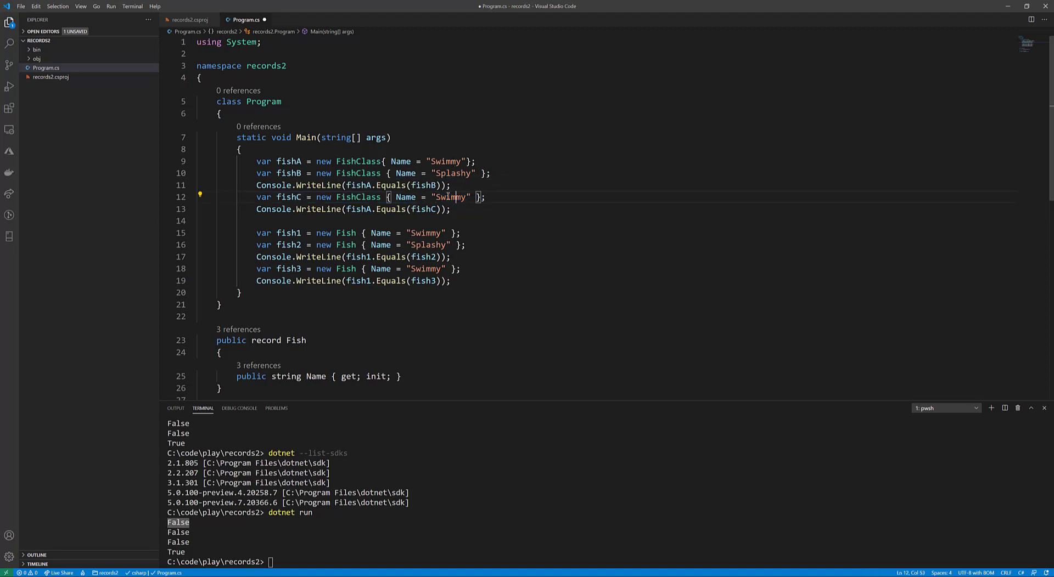
click(357, 209)
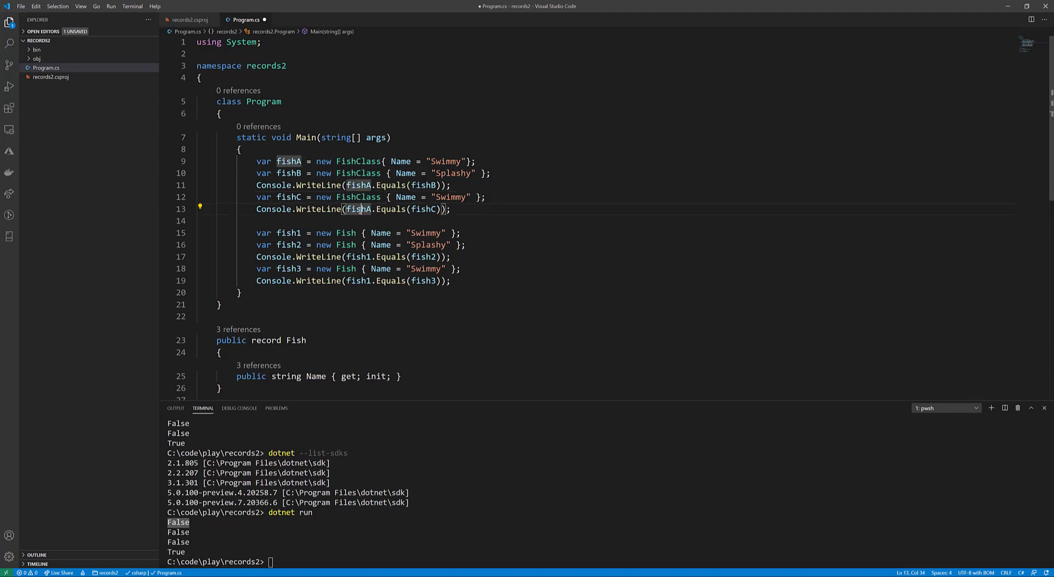
double_click(422, 209)
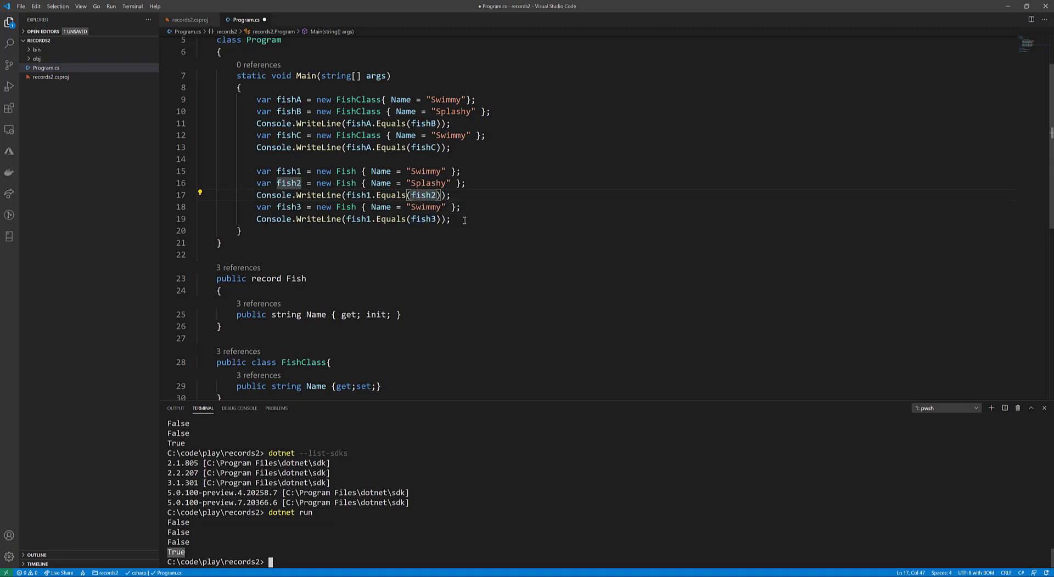
Add var fish4 = fish2 with {Name="Swimmy"}; and select the WriteLine statement on line 19
text(f)
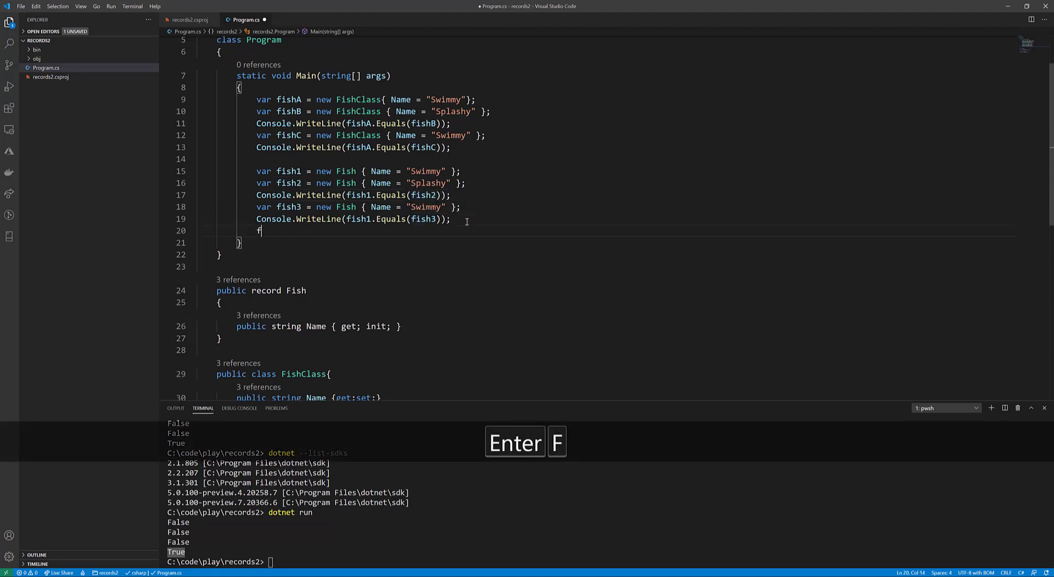
text(var fish)
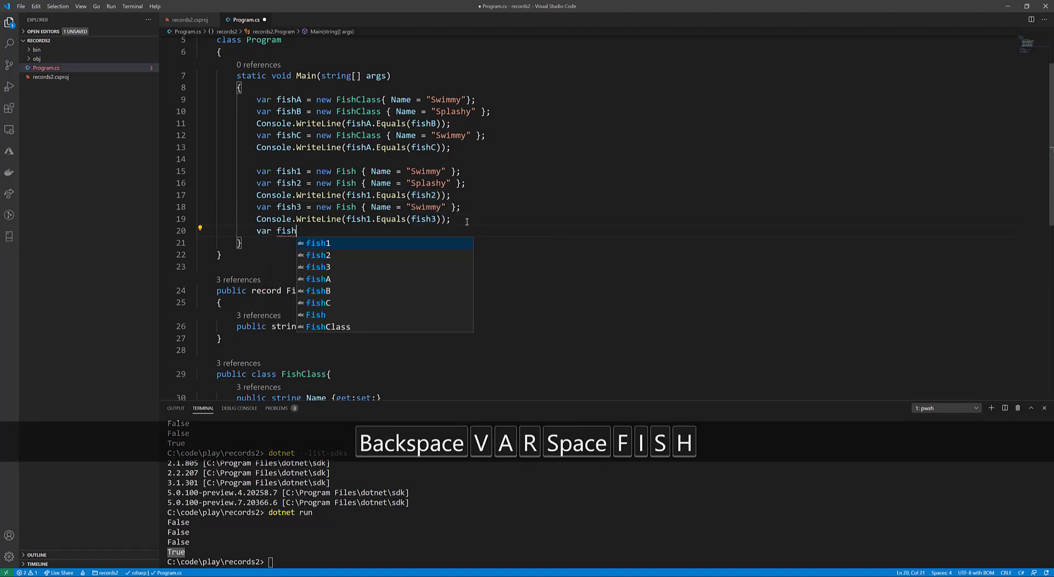
text(4)
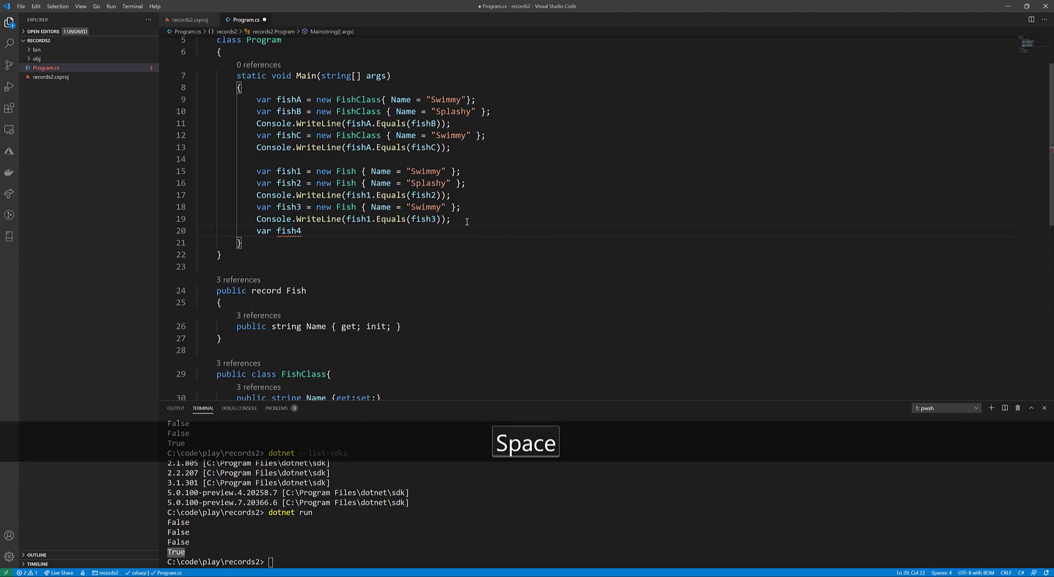
text(=)
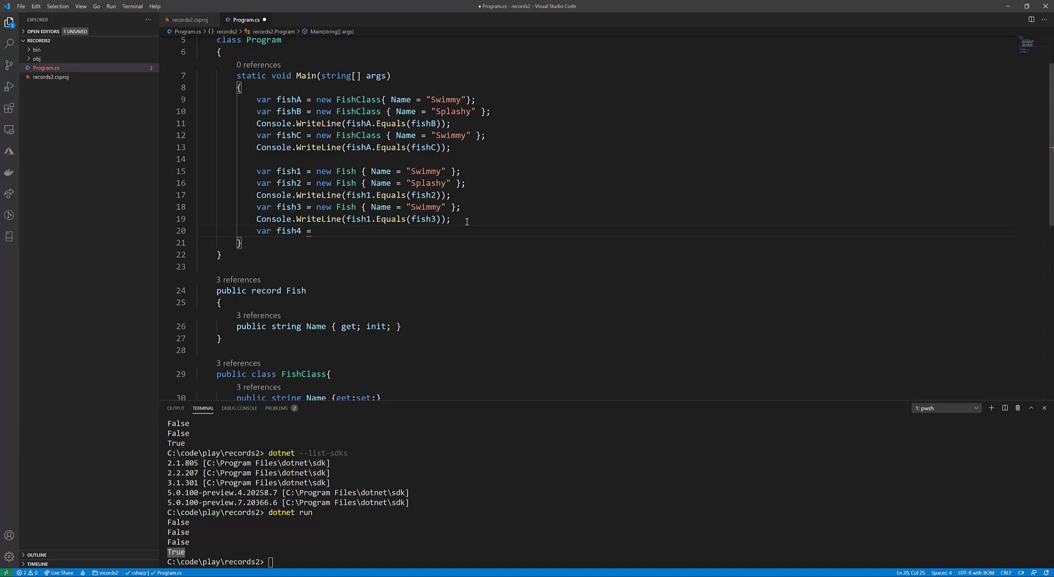
text(fish2 with)
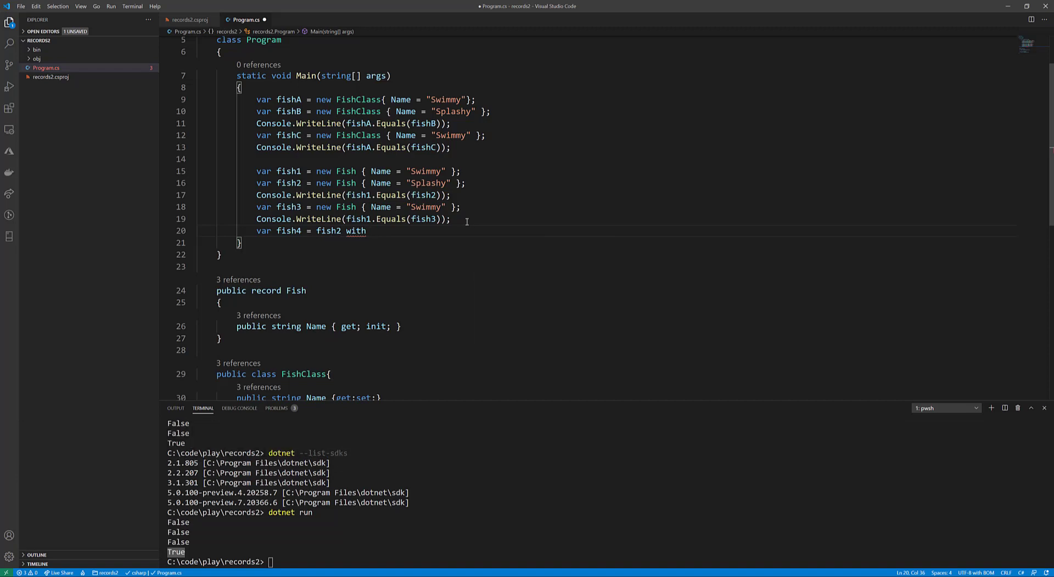
text({N)
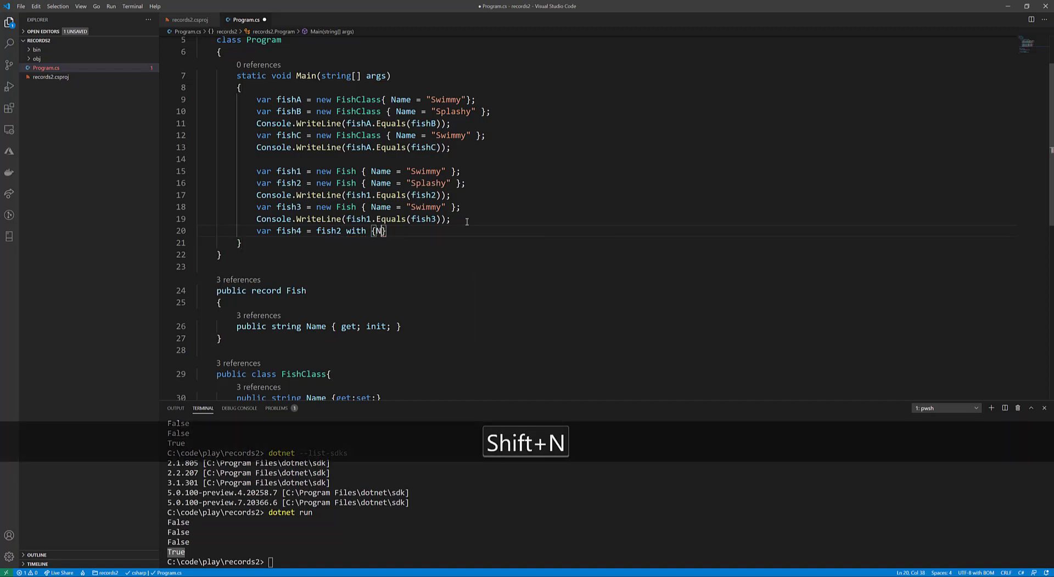
text(Name="Sw)
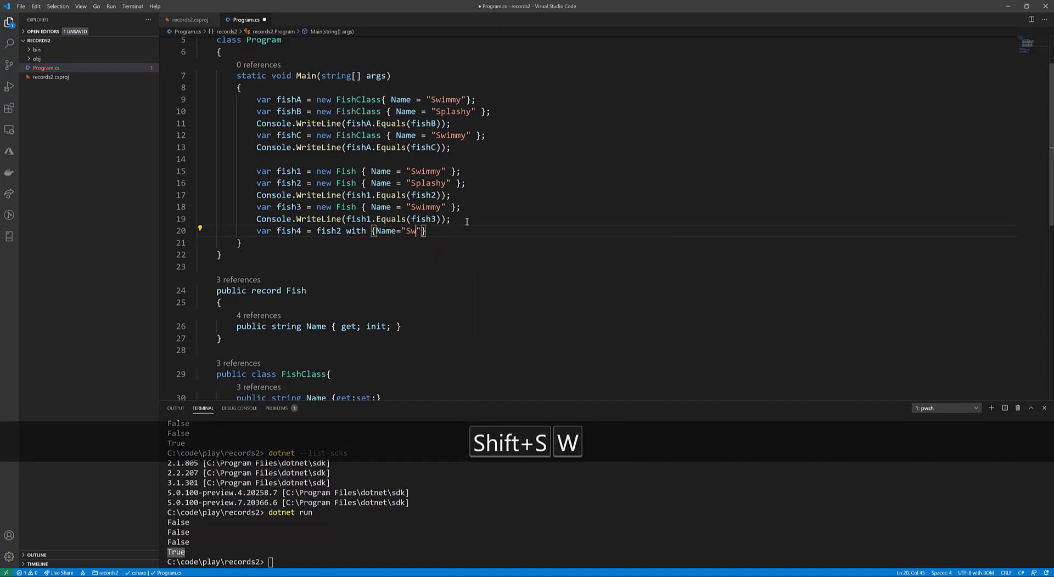
text(immy)
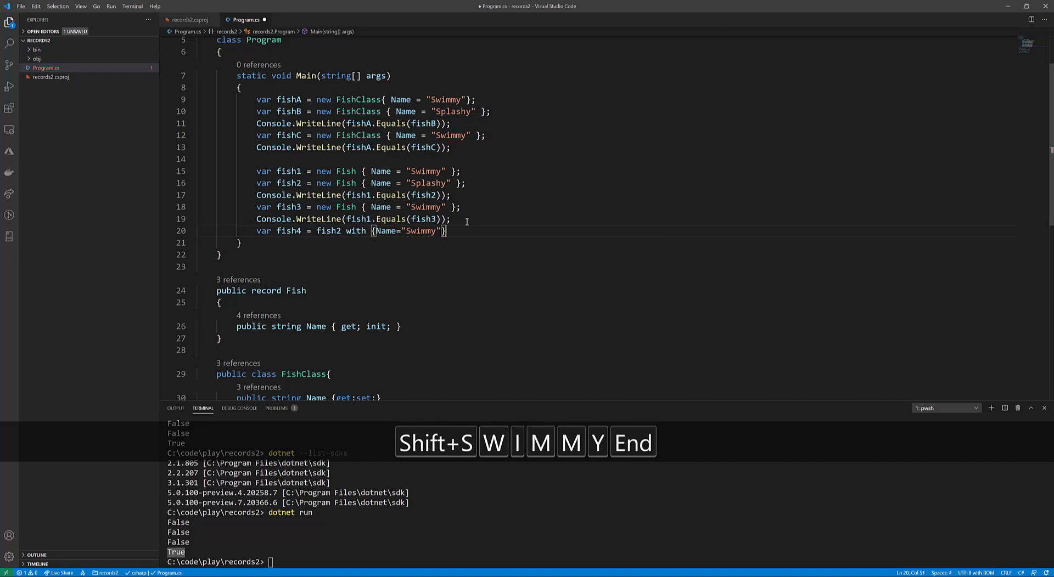
key(Shift+Home)
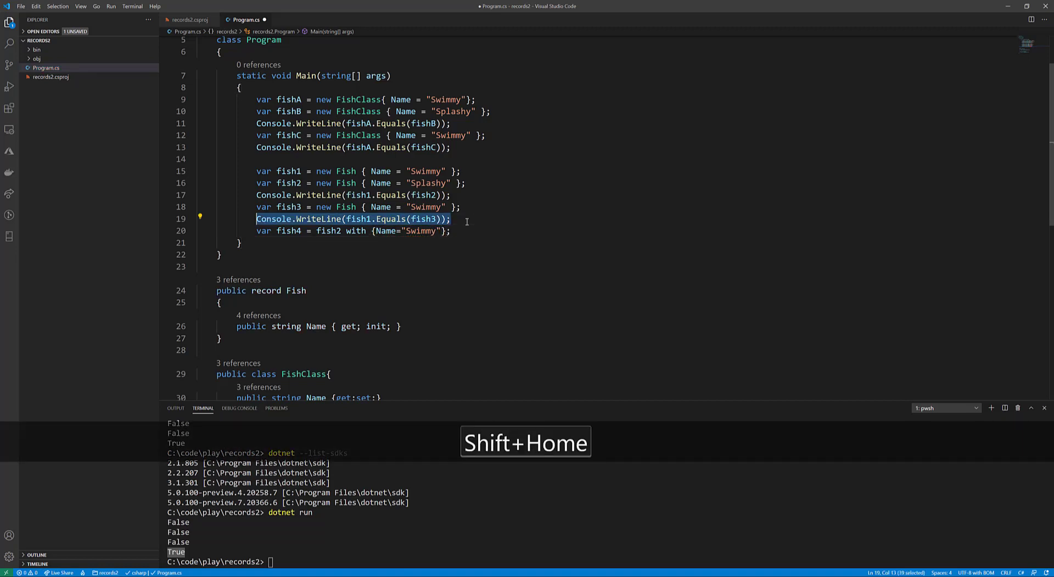
Add Console.WriteLine(fish4.Equals(fish1)) and rerun so True is printed
click(450, 230)
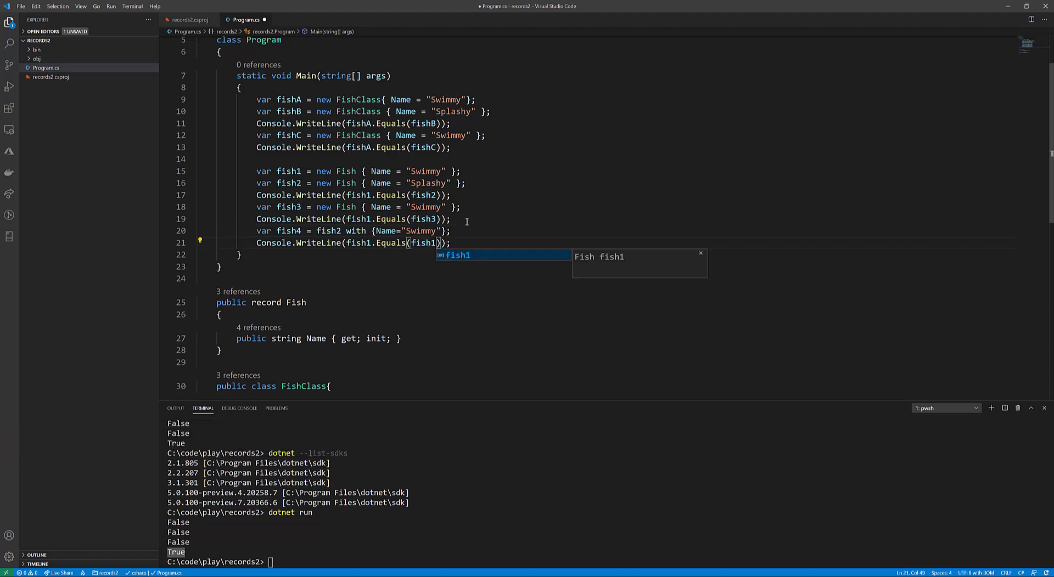
key(Backspace)
text(4)
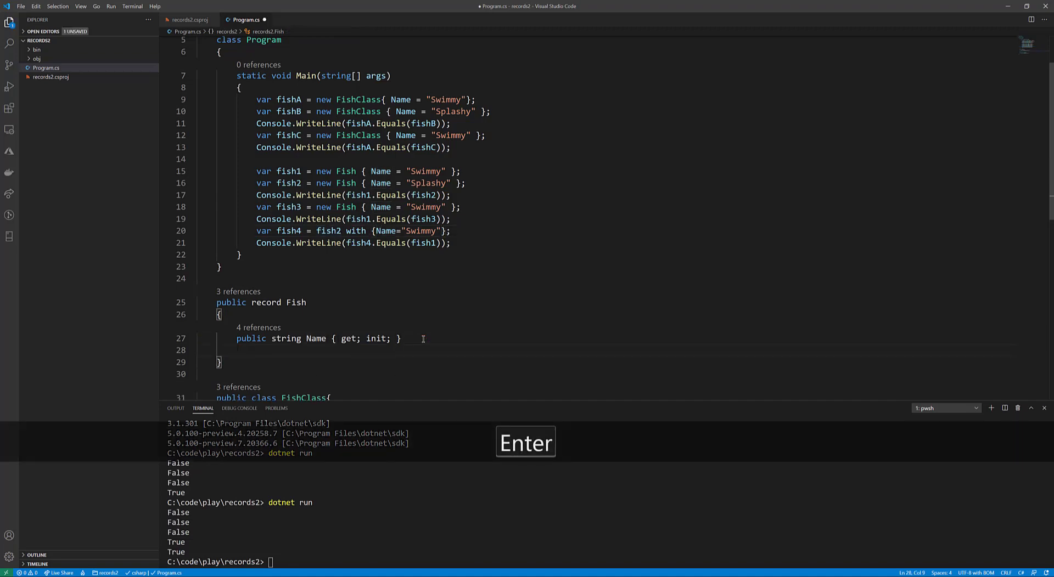
Add public double Height {get; init;} and Width {get; init;} to record Fish, then save
text(public string)
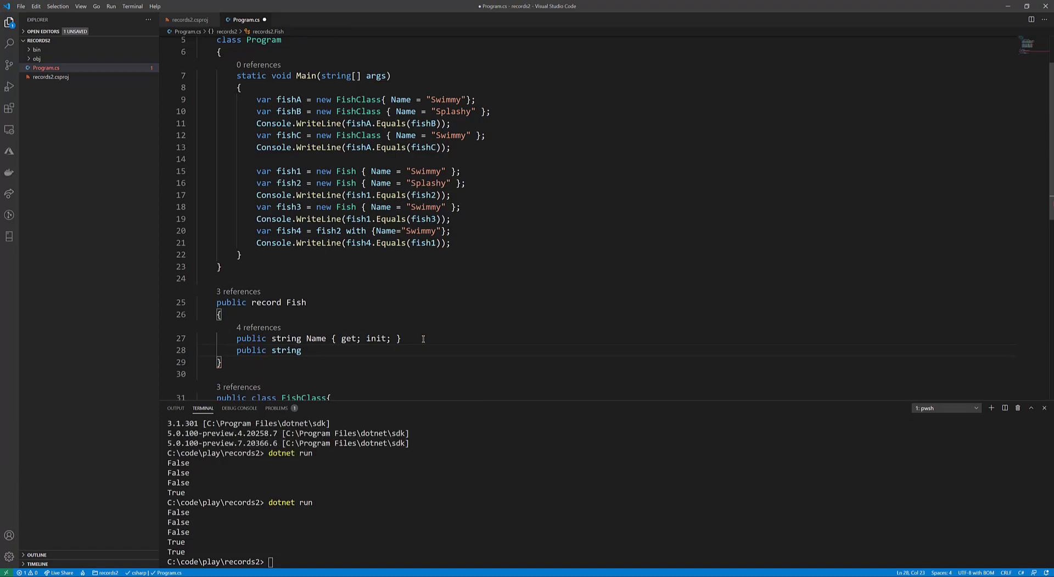
text(Height)
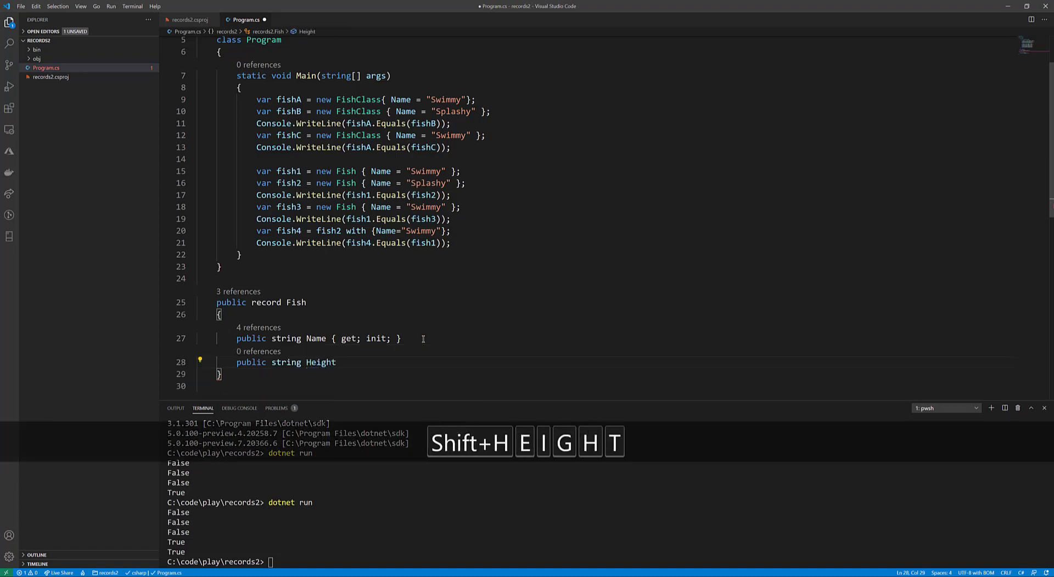
text({get; ie)
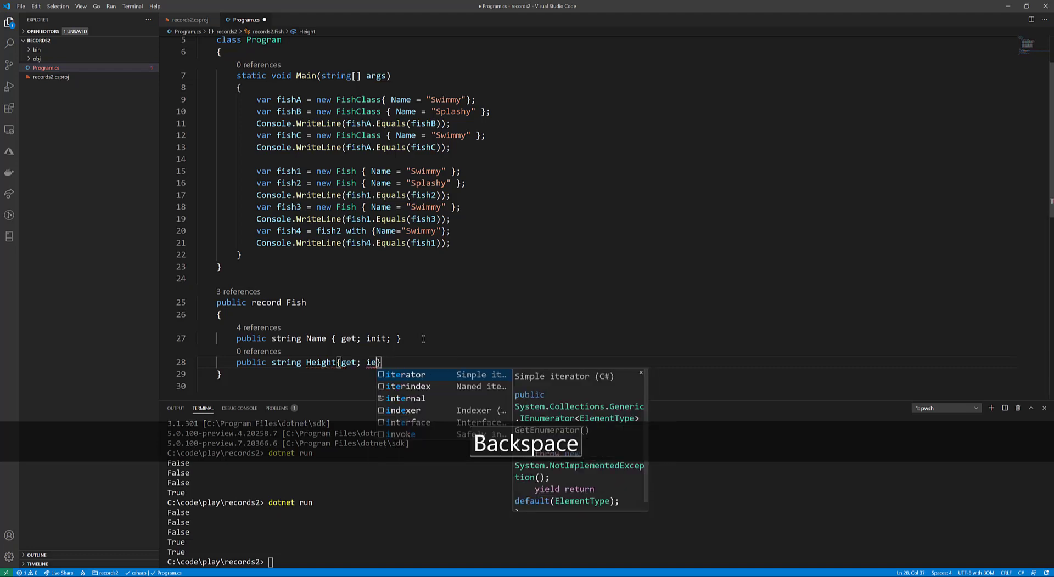
text(init;)
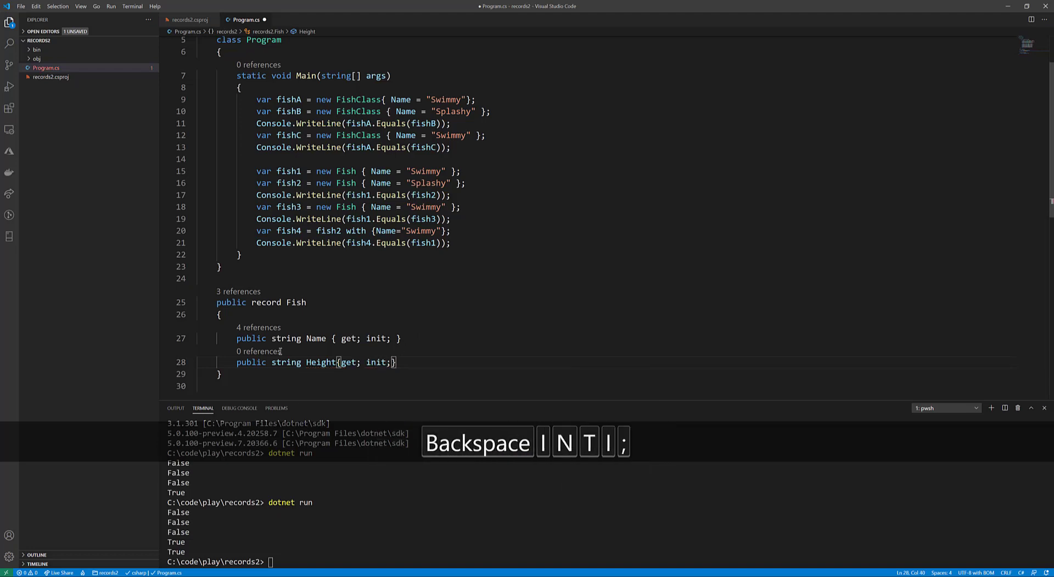
double_click(287, 363)
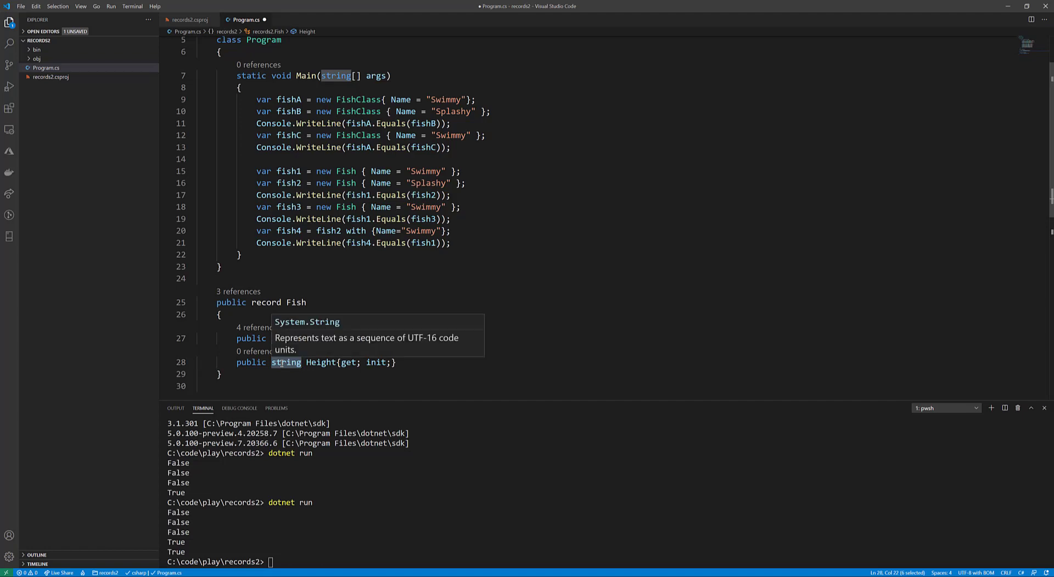
text(double)
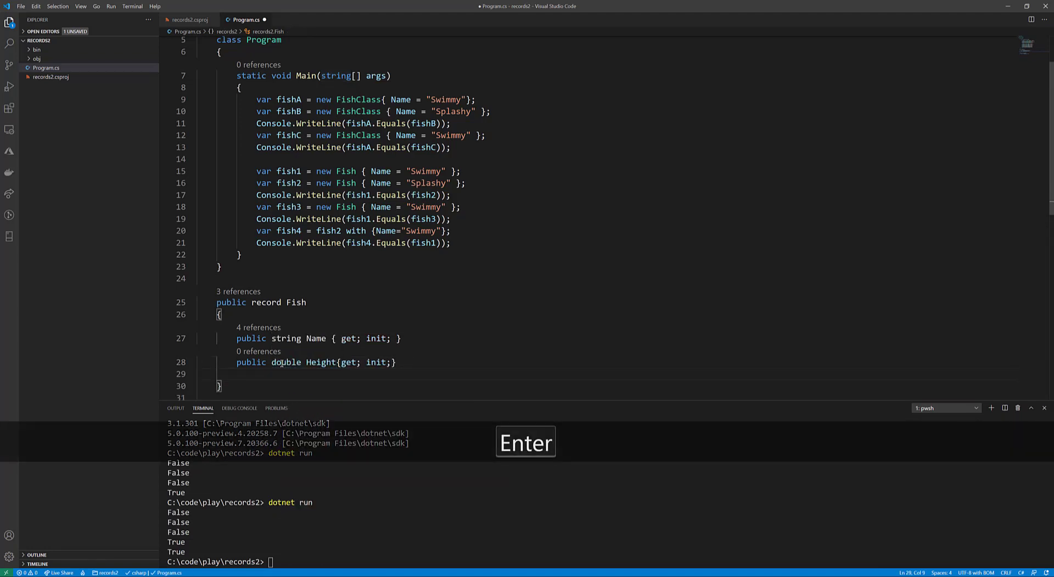
text(public double Width{get;init)
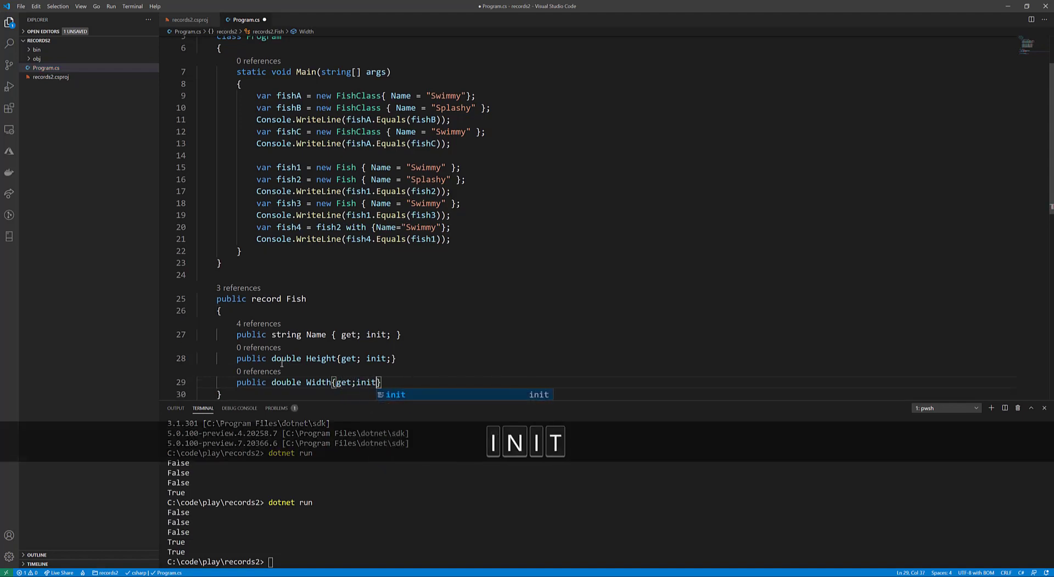
key(Tab)
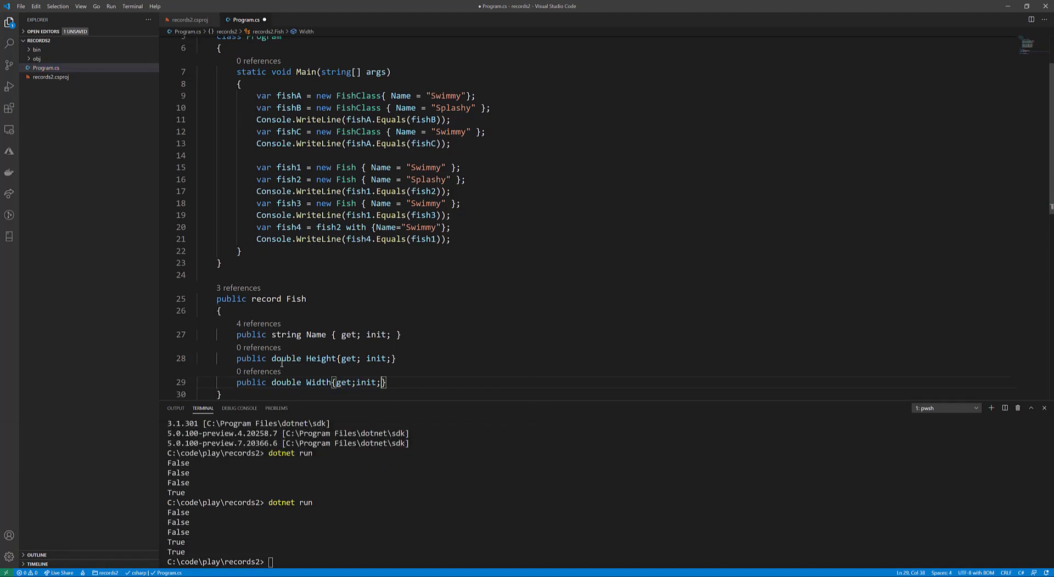
key(ctrl+s)
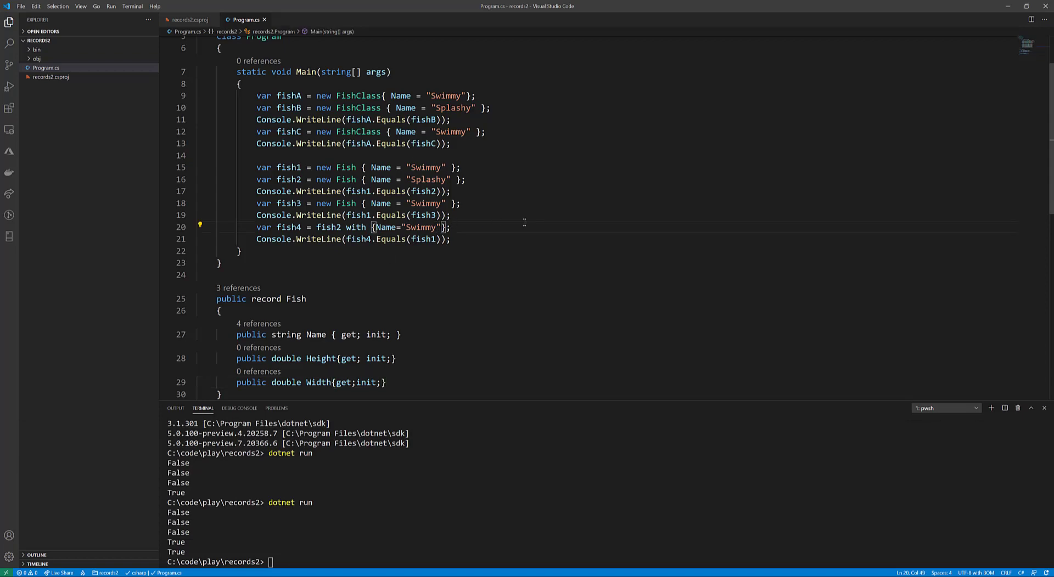
Change fish4 to fish1 with {Height=20}, save, and recall dotnet run in the terminal
key(Backspace)
text(1)
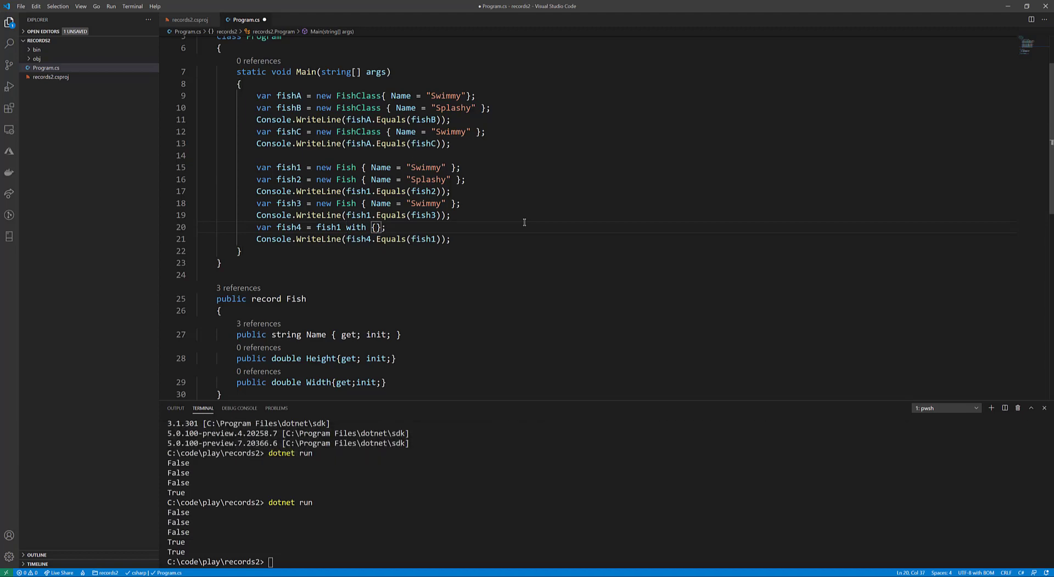
text(Height=2)
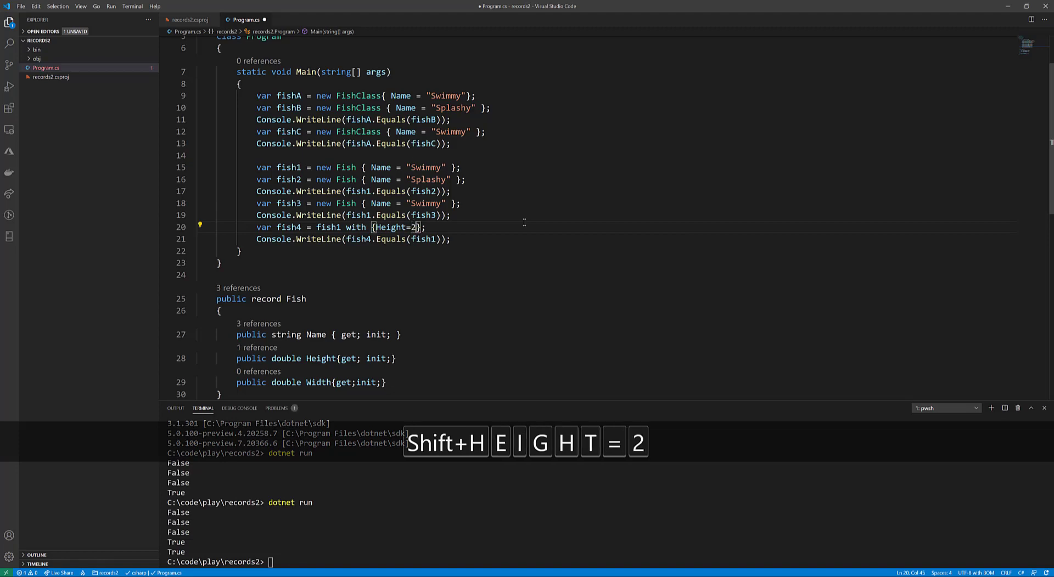
text(0)
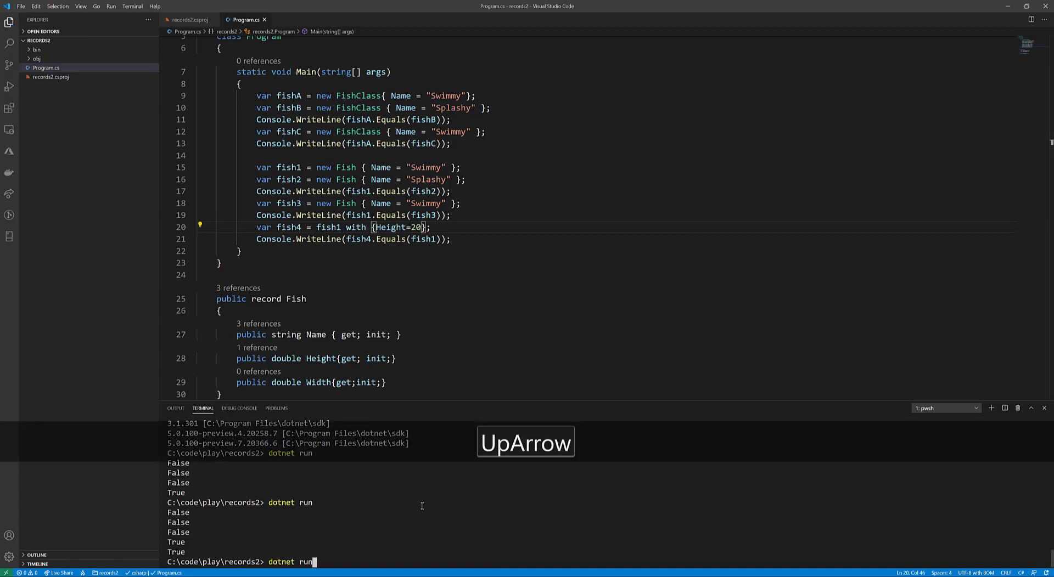
key(Enter)
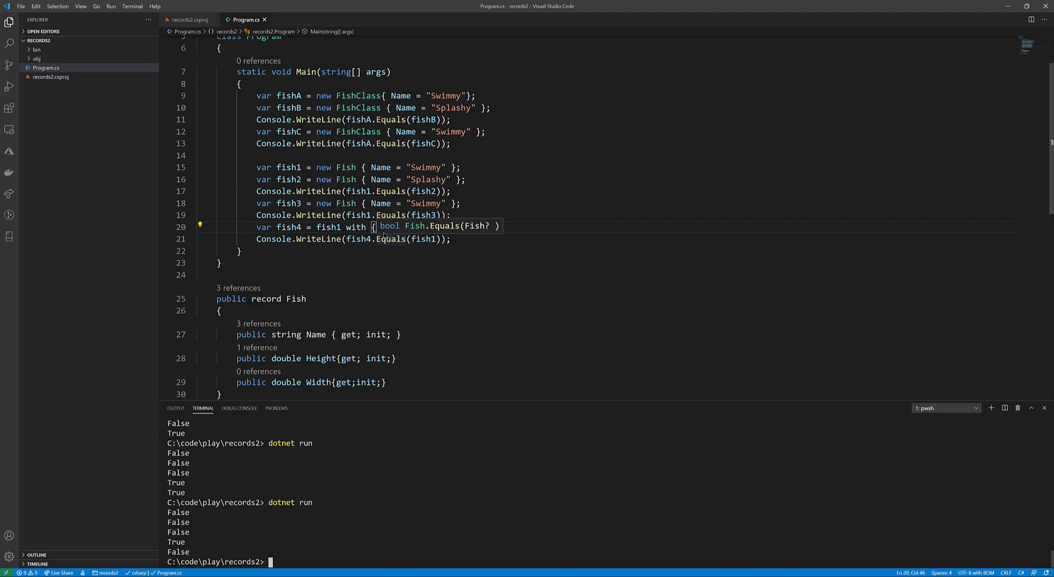
mouse_move(50, 371)
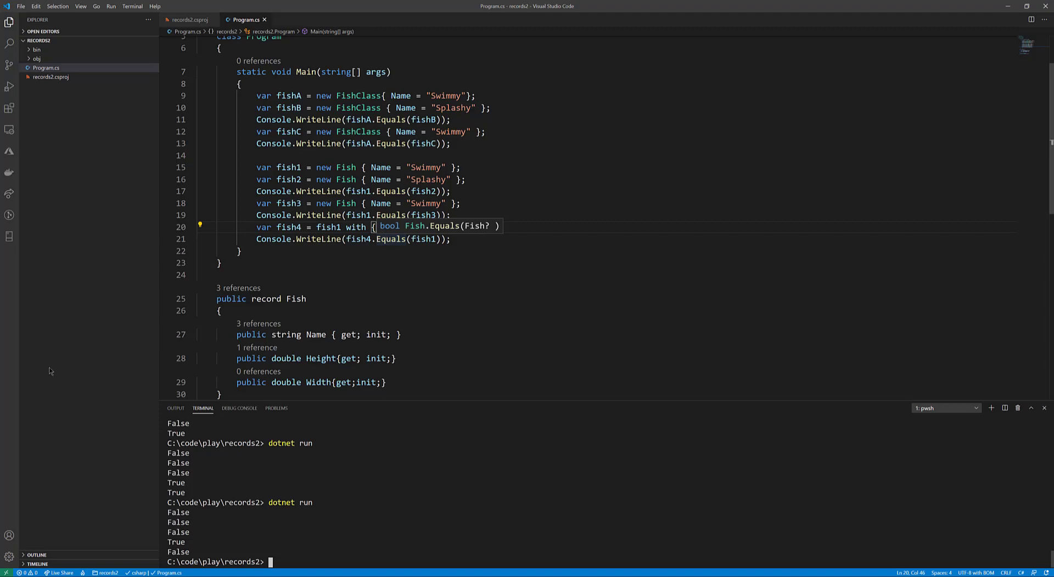